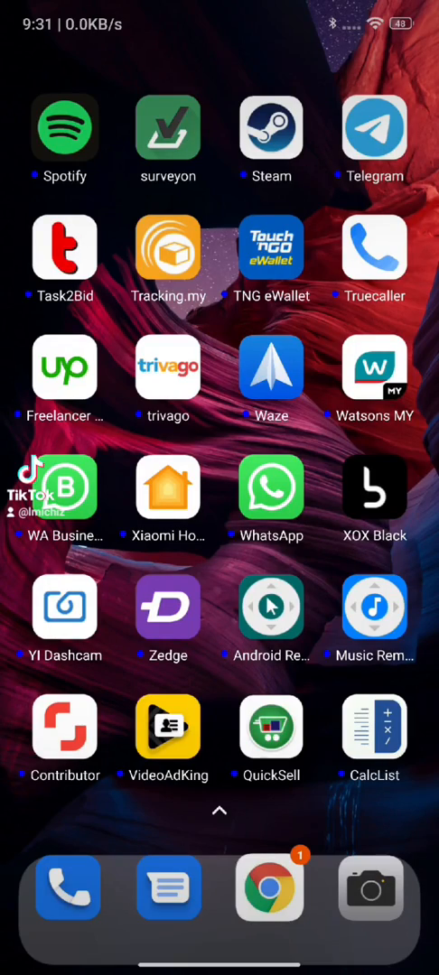
Step: Swipe left through the home screen pages to bring up the app search
scroll("left", 3)
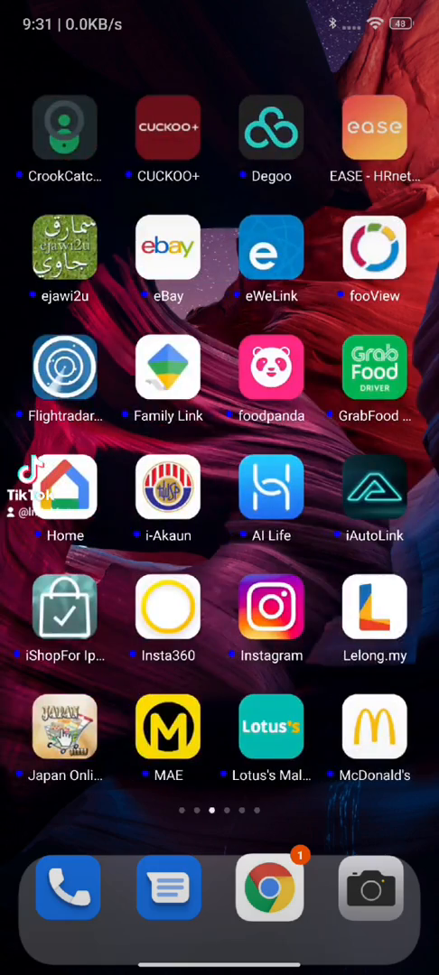
scroll("left", 3)
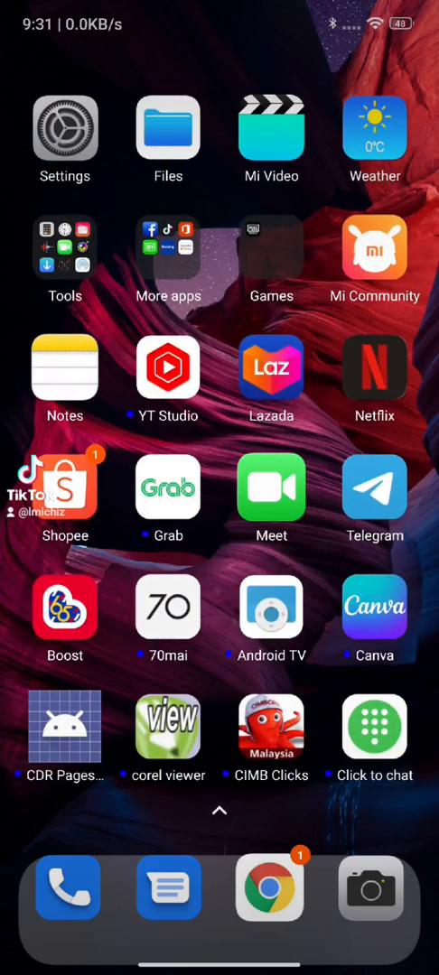
scroll("left", 3)
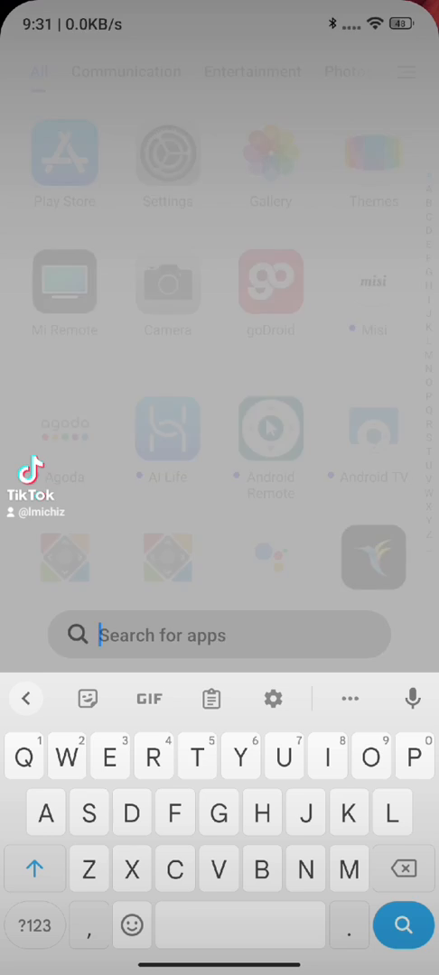
Step: Search apps for 'D' to find Downloads and open goDroid.apk's details
type("D")
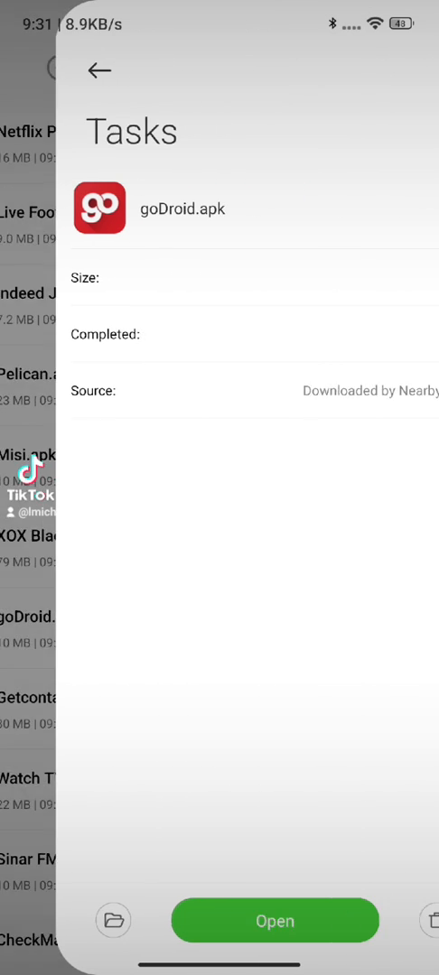
Step: Install the goDroid update from goDroid.apk, accepting the unknown-apps warning
left_click(275, 921)
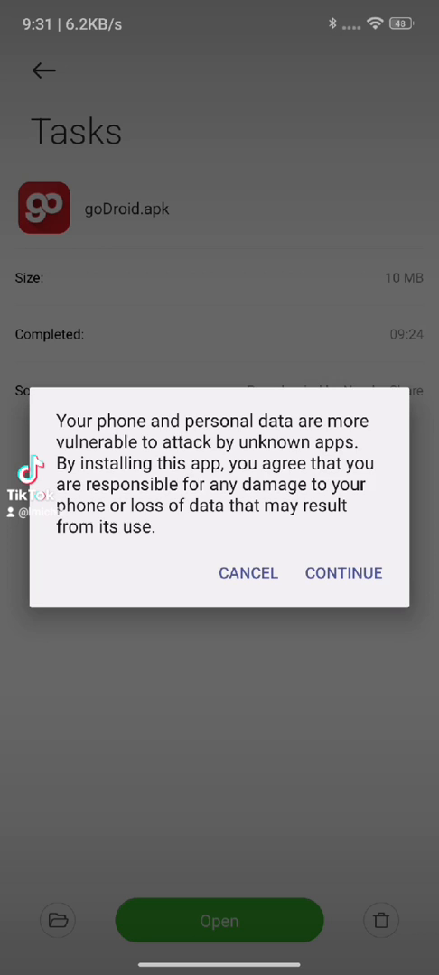
left_click(342, 573)
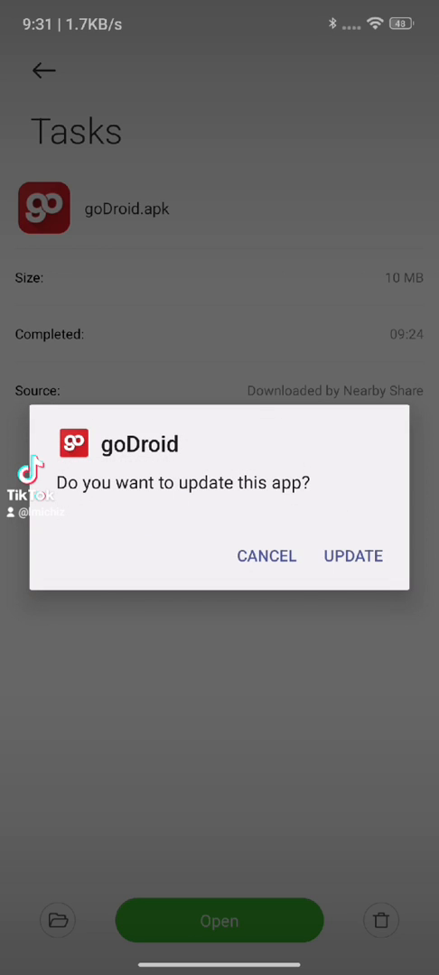
left_click(352, 556)
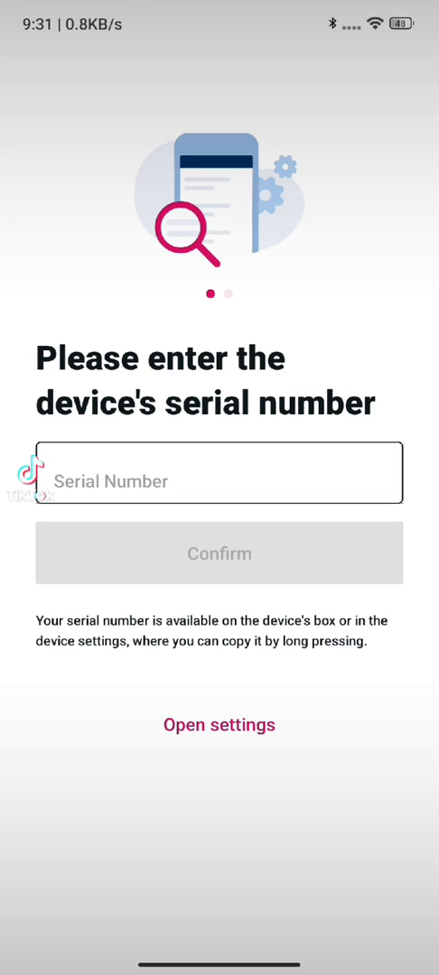
Step: Enter the device serial number (typed v, 2, 29, 2, BR) and confirm it
left_click(218, 480)
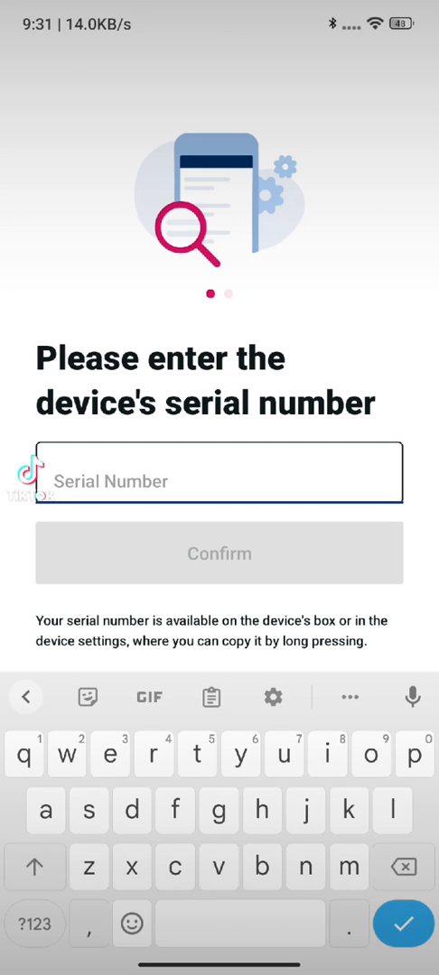
type("v")
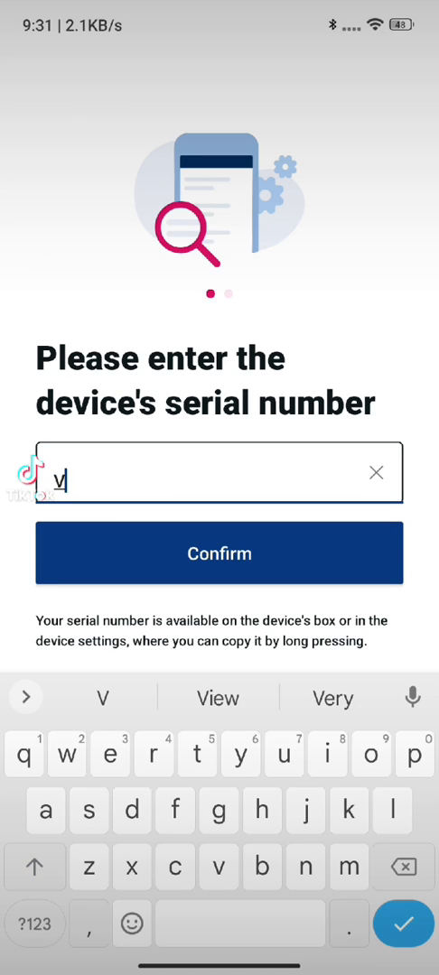
type("2")
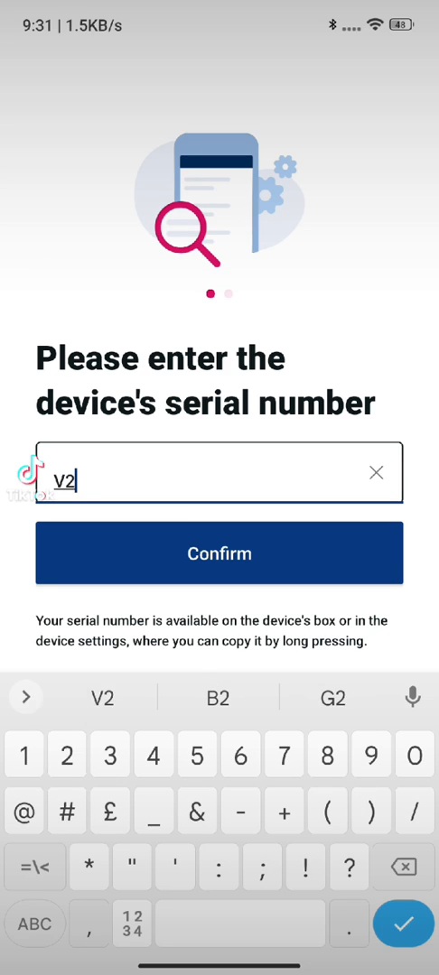
type("29")
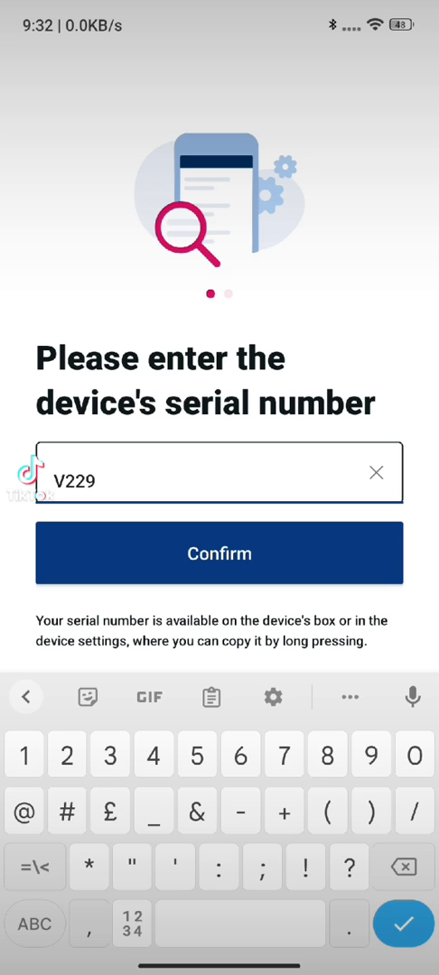
type("20")
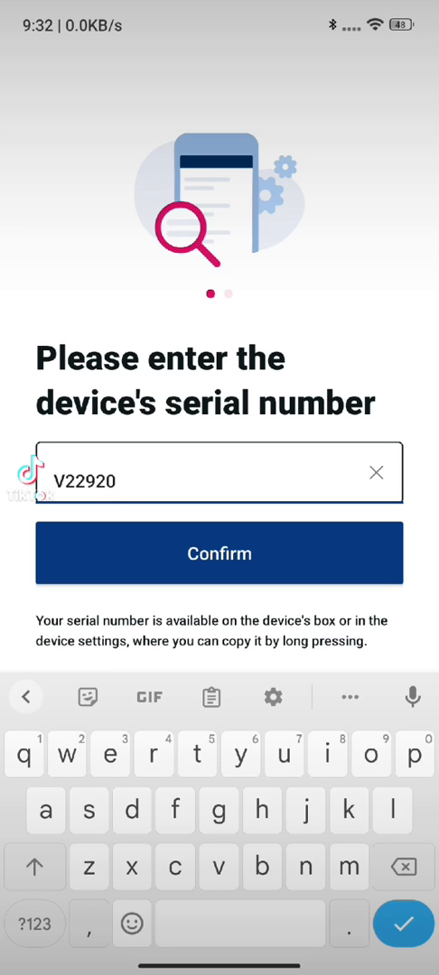
type("BR")
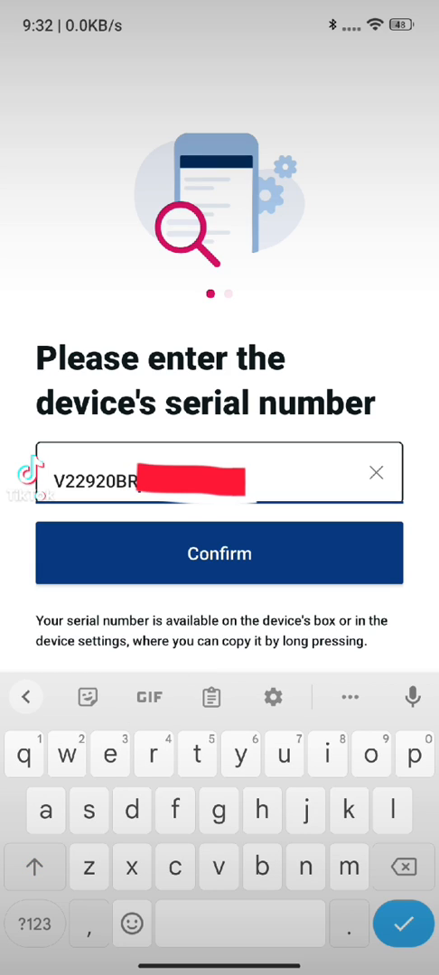
left_click(34, 924)
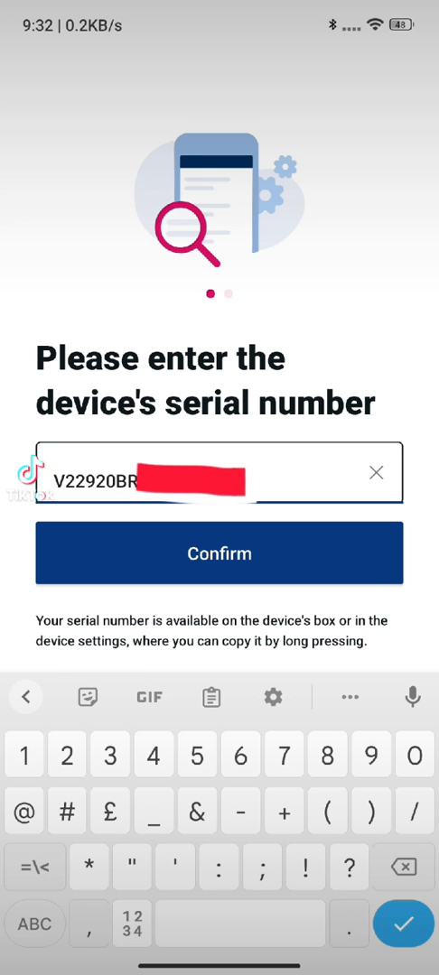
left_click(219, 553)
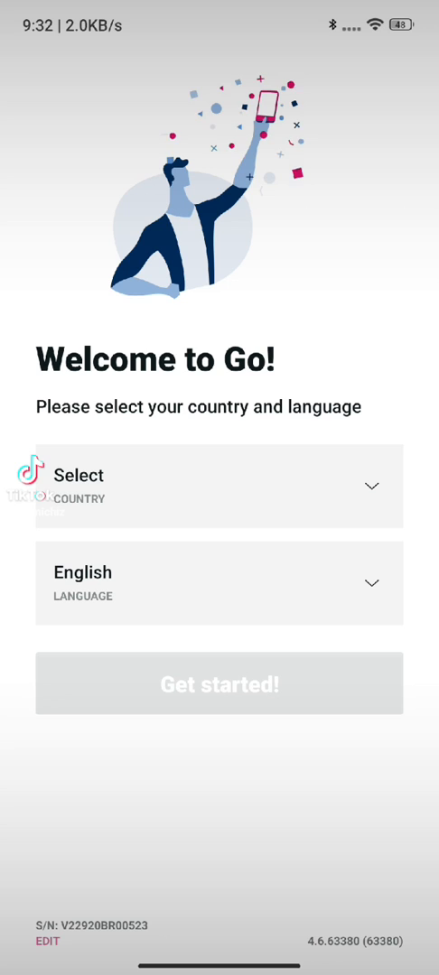
Step: Choose Malaysia as country, keep English as language, and get started
left_click(220, 485)
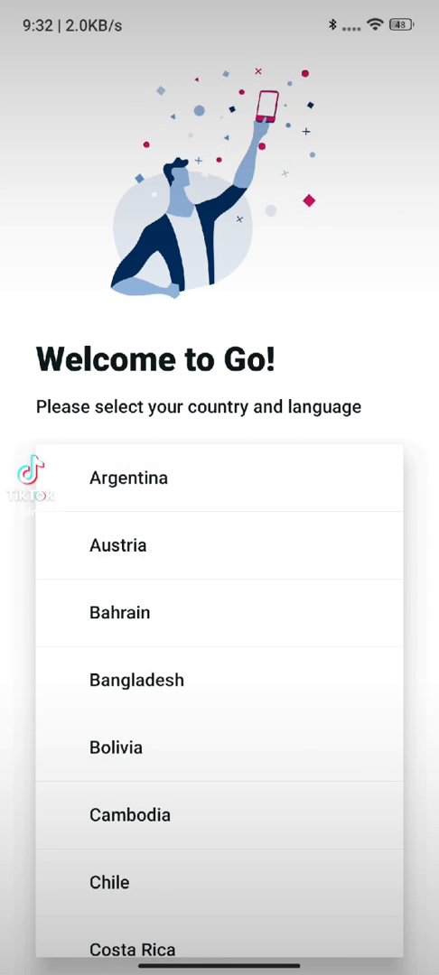
scroll("down", 3)
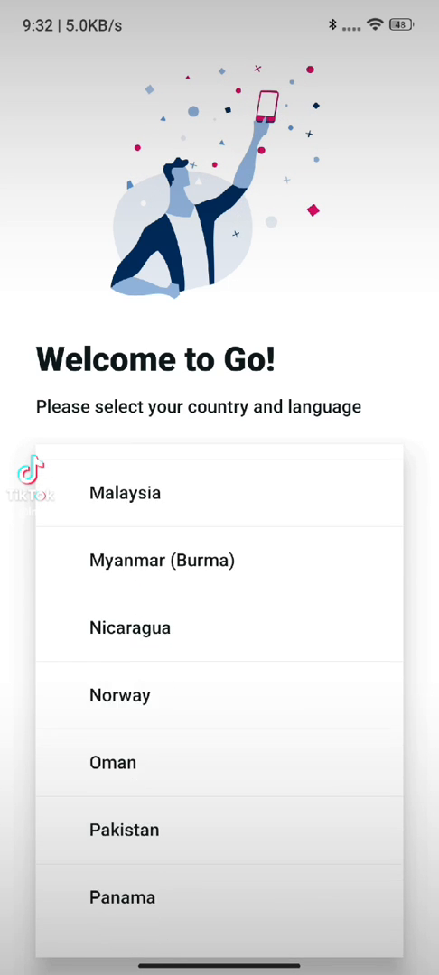
left_click(124, 492)
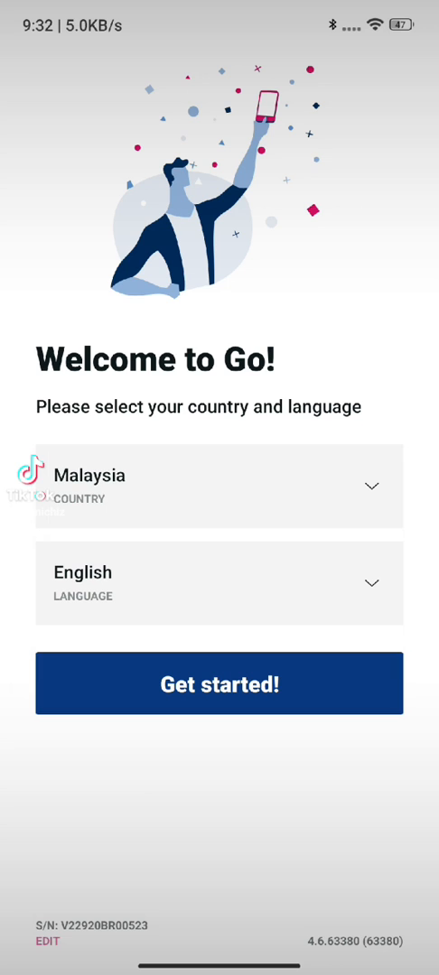
left_click(219, 684)
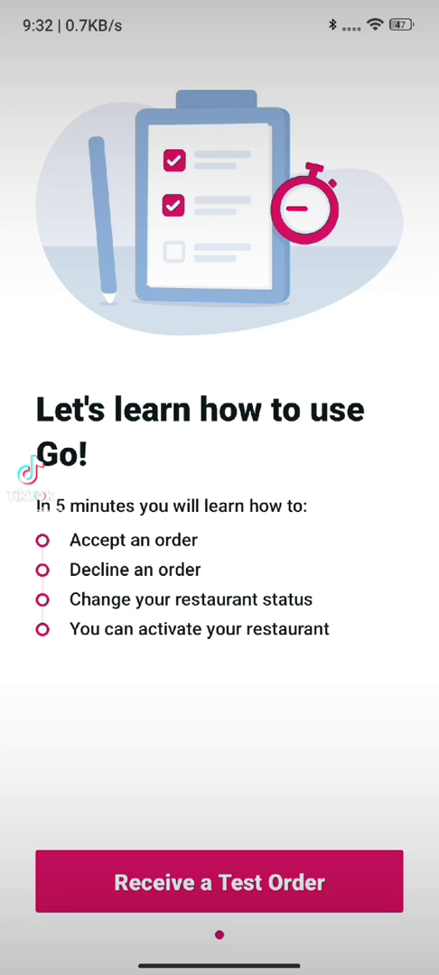
Step: Request a test order and accept the new order #00
left_click(219, 881)
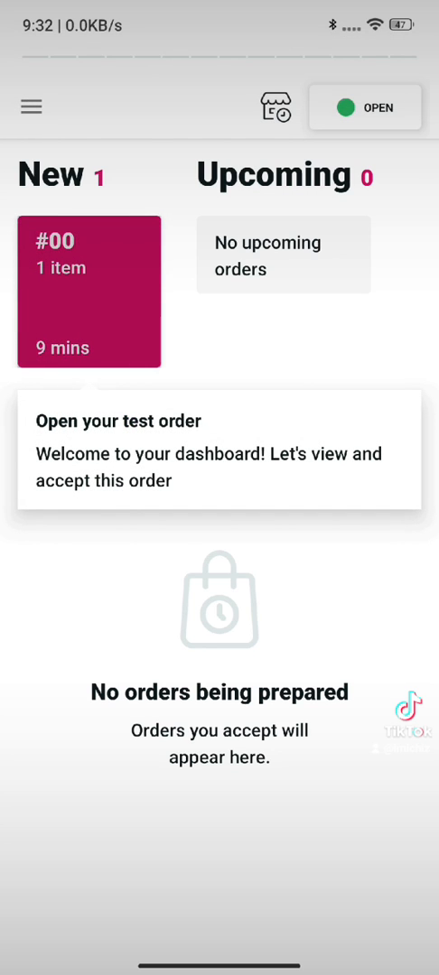
left_click(88, 291)
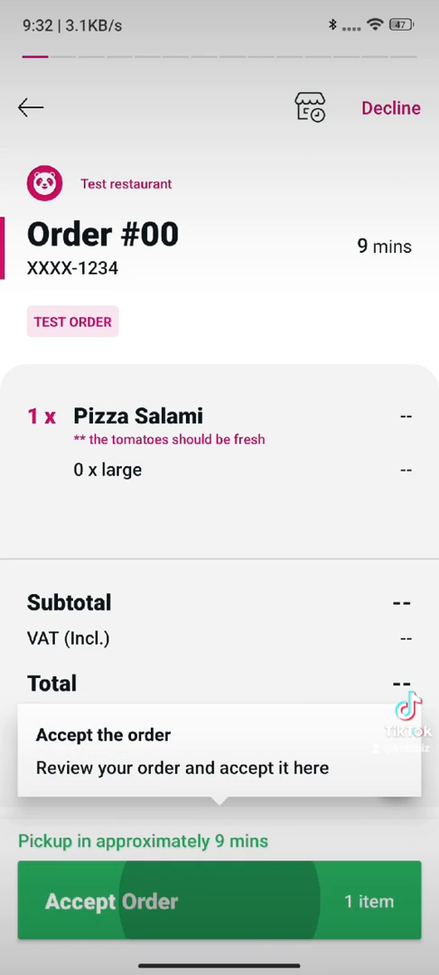
left_click(219, 901)
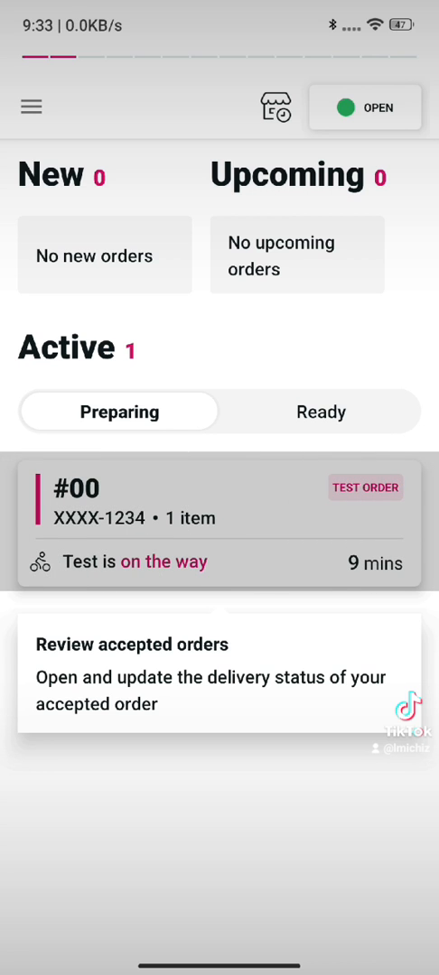
Step: Open accepted order #00, pass the tutorial tip, and mark it ready for delivery
left_click(219, 524)
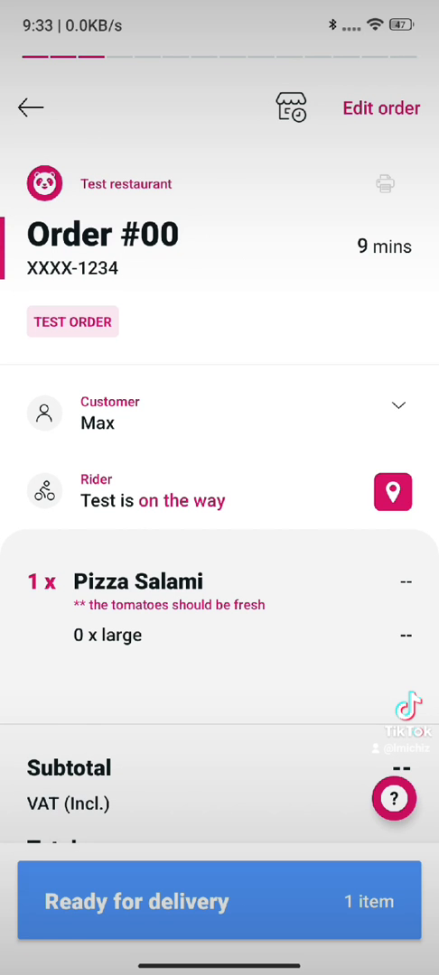
left_click(392, 798)
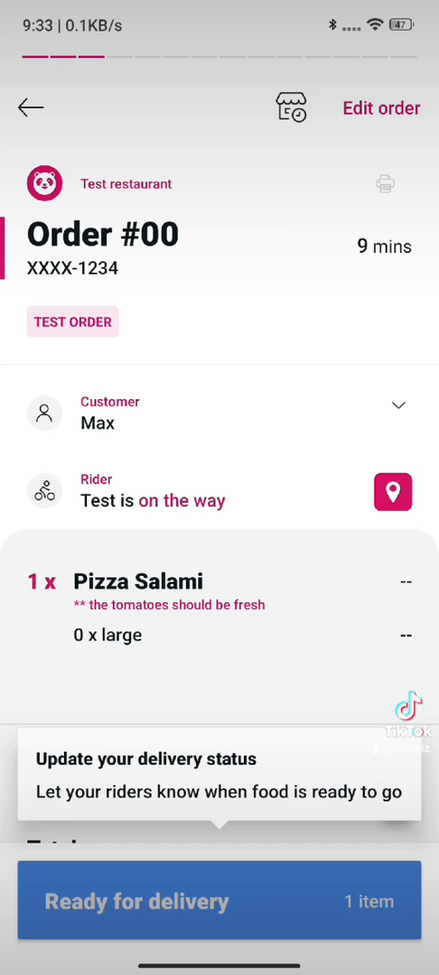
left_click(30, 107)
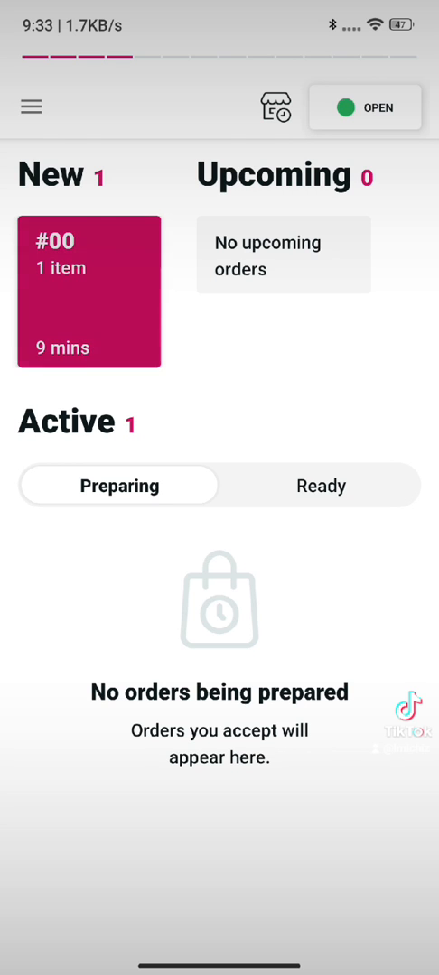
Step: Decline the second #00 order as item unavailable, marking Pizza Salami unavailable
left_click(89, 291)
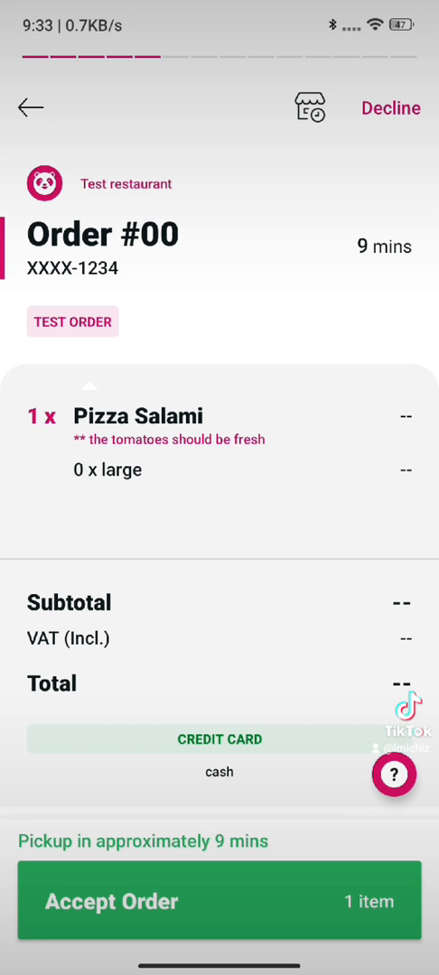
left_click(390, 108)
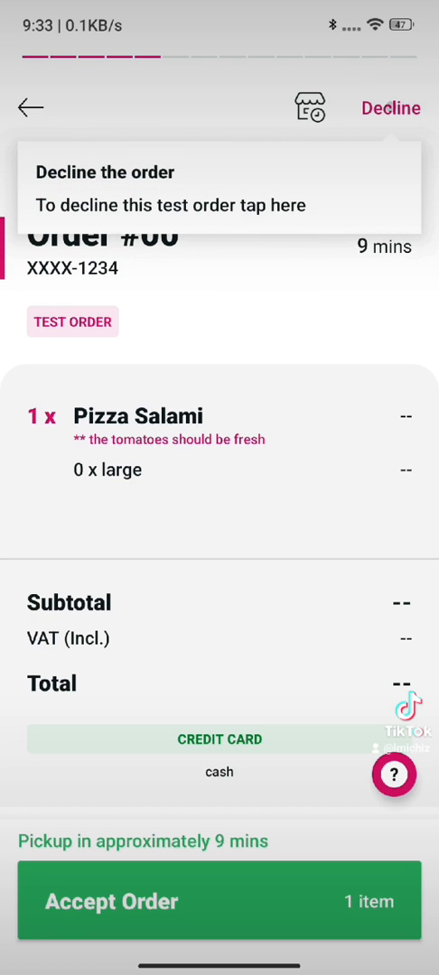
left_click(391, 108)
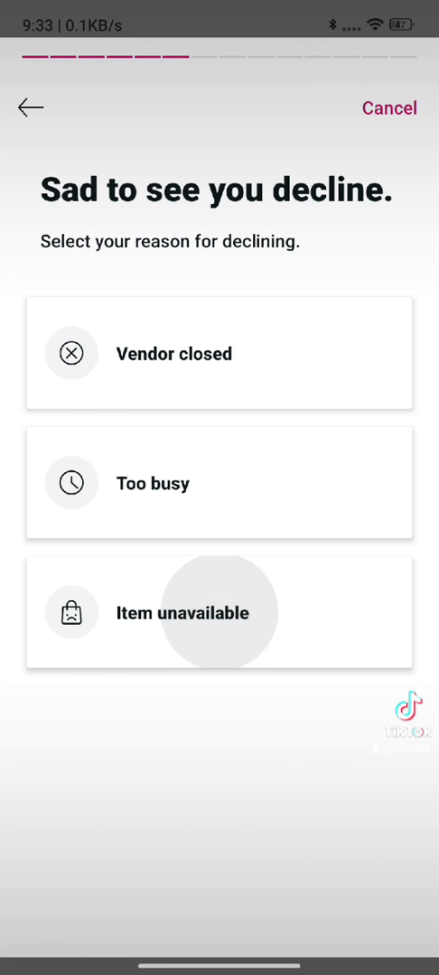
left_click(219, 611)
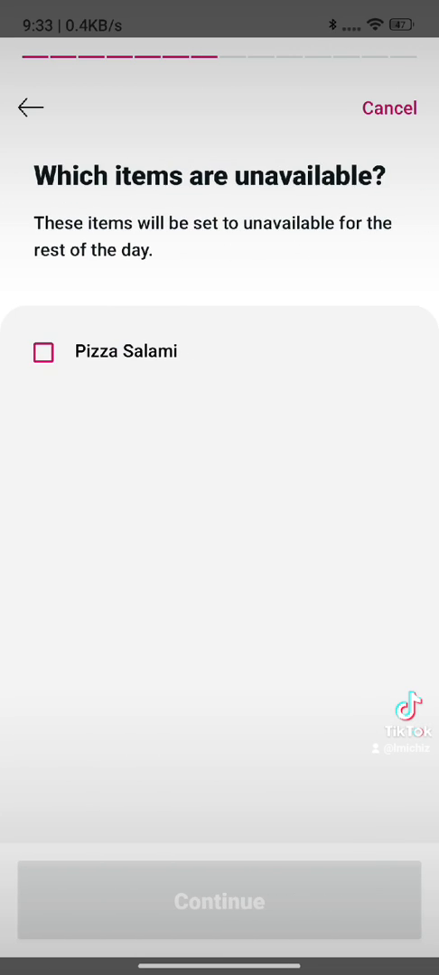
left_click(43, 352)
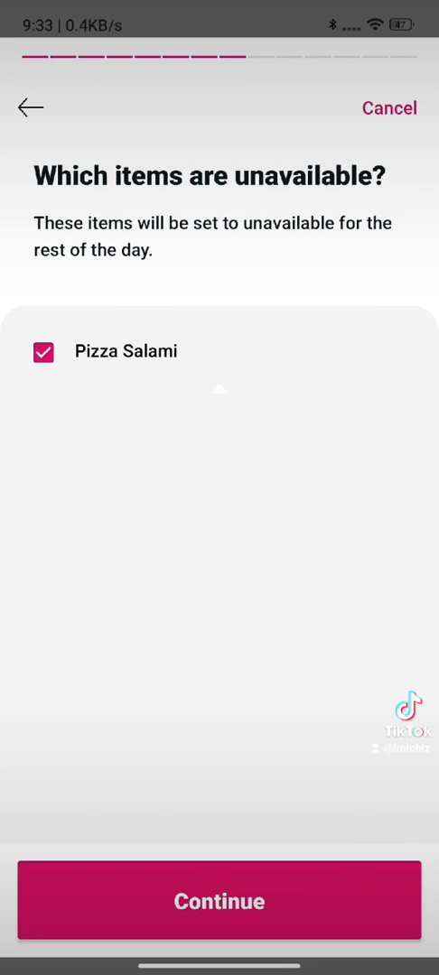
left_click(219, 901)
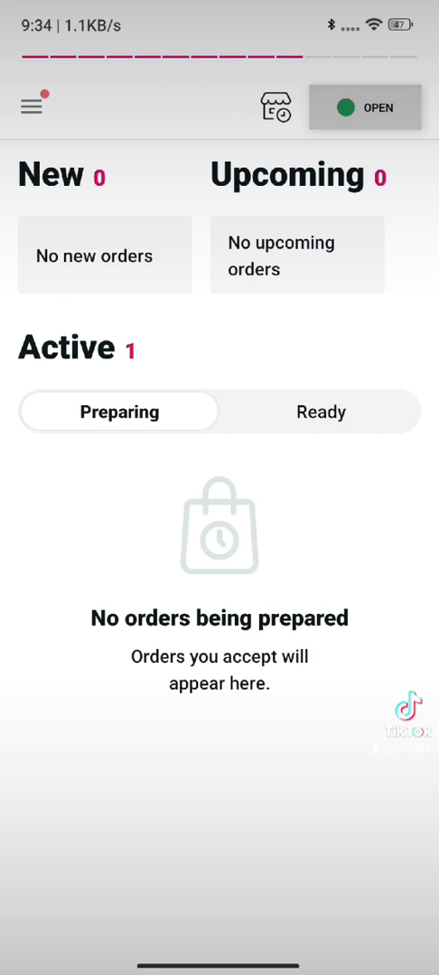
Step: Set the shop busy for 30 minutes, reopen it, and show the navigation menu
left_click(364, 107)
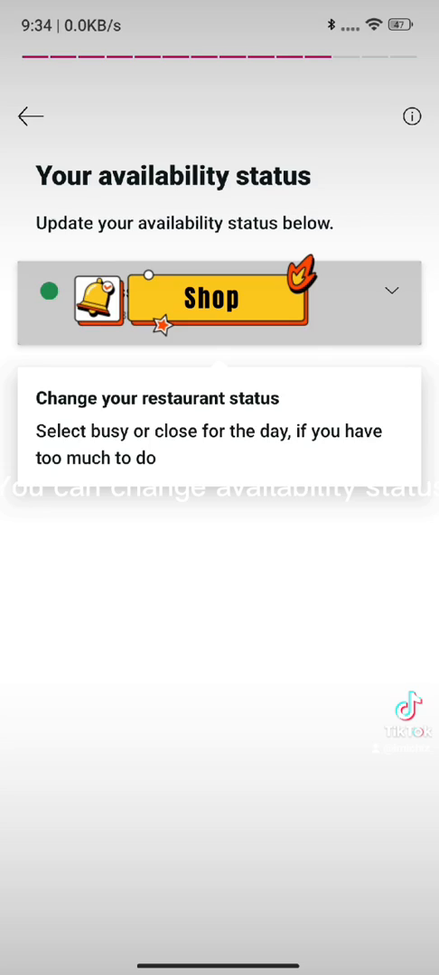
left_click(390, 291)
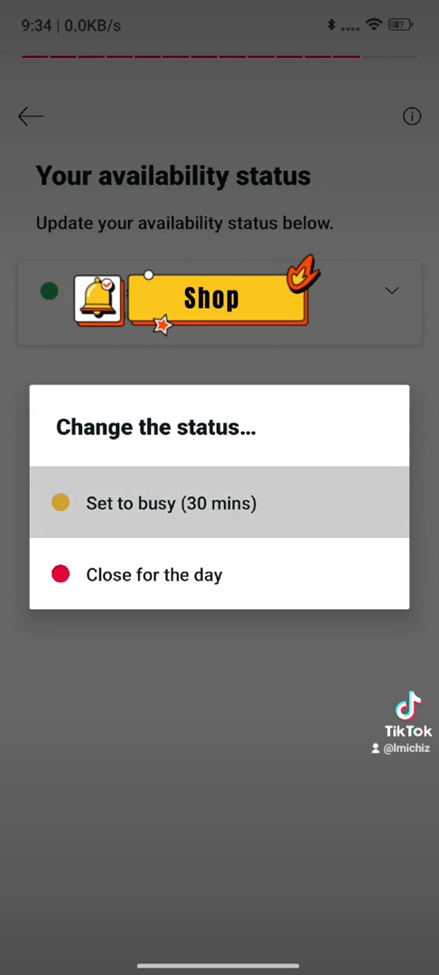
left_click(219, 503)
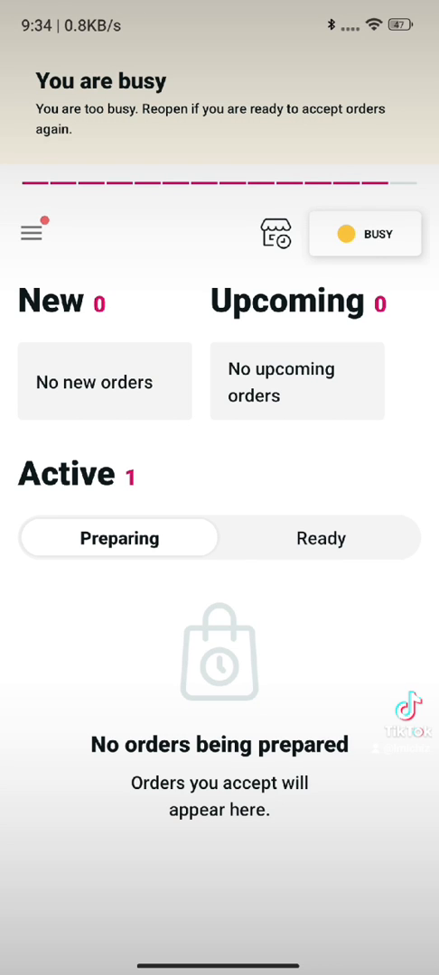
left_click(364, 234)
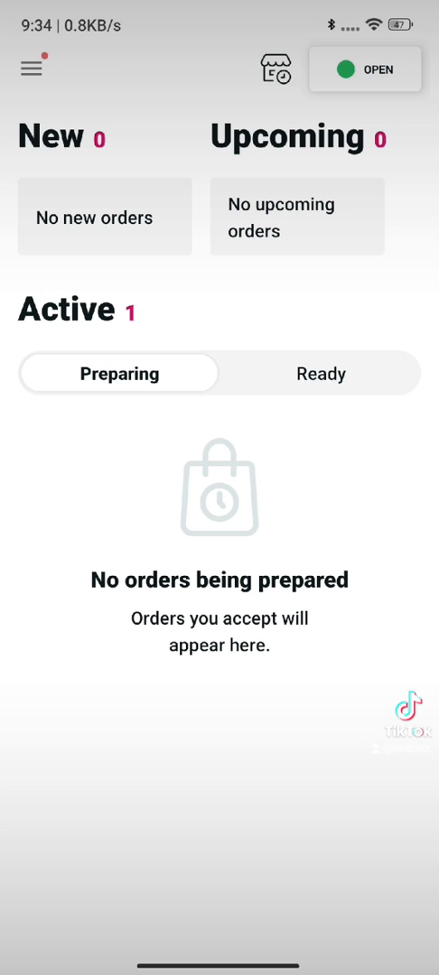
left_click(31, 69)
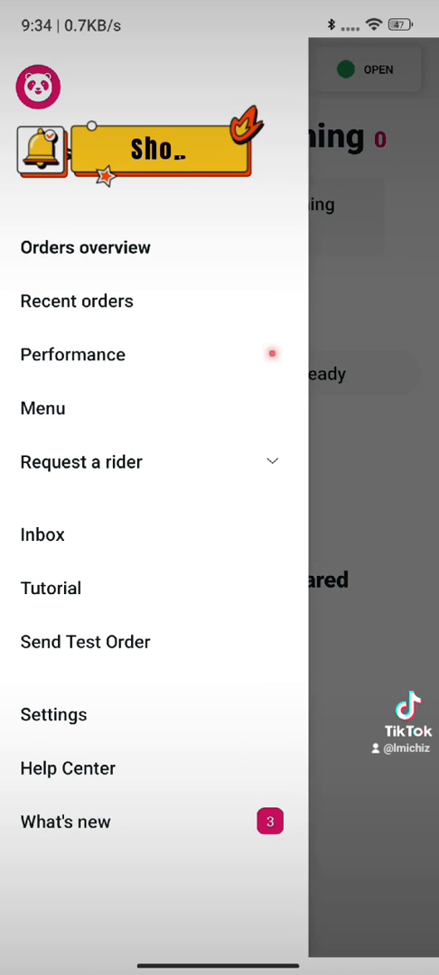